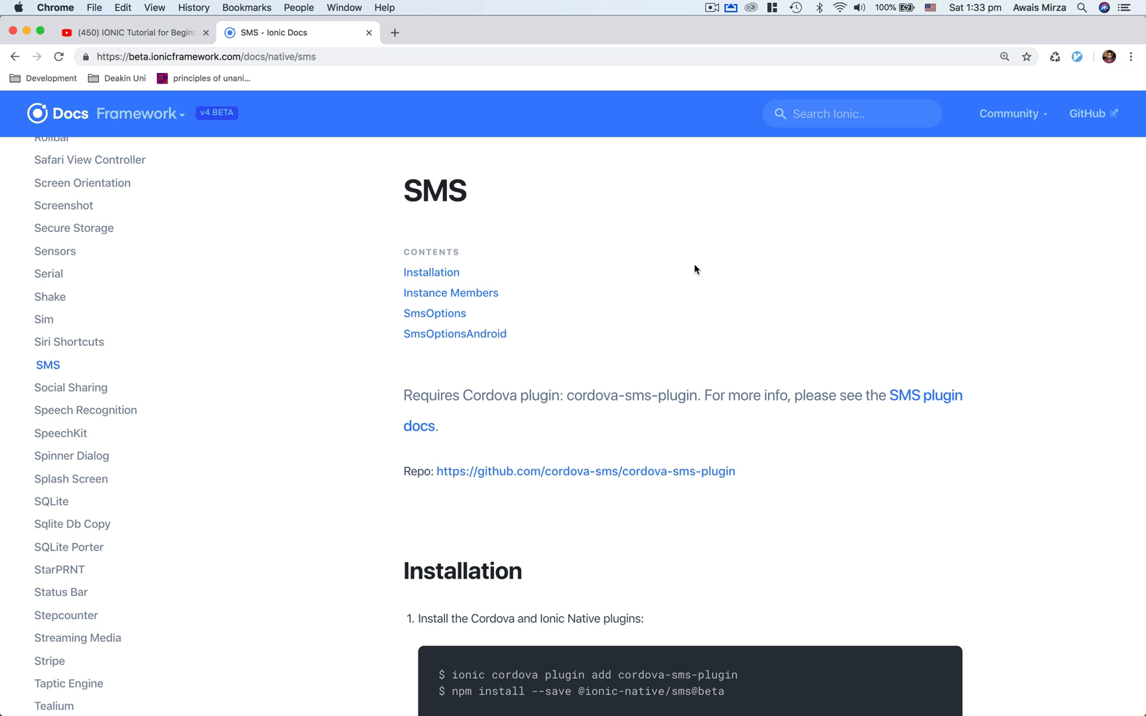
- Select the SMS plugin install command
scroll(down, 3)
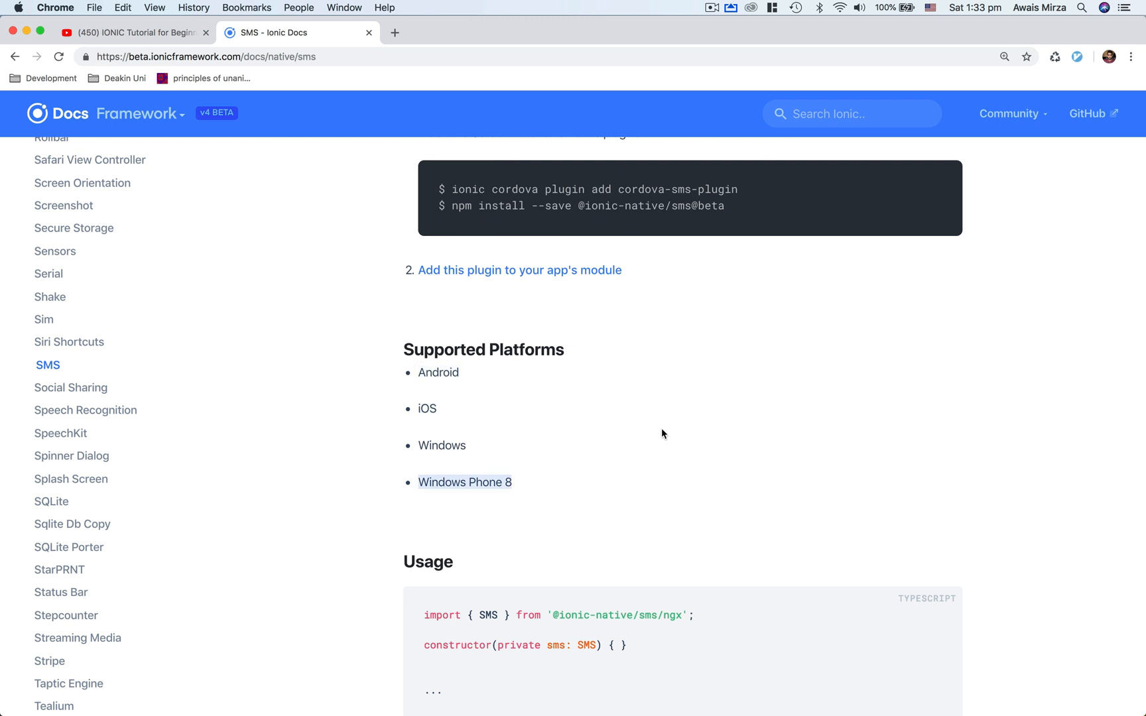
scroll(up, 3)
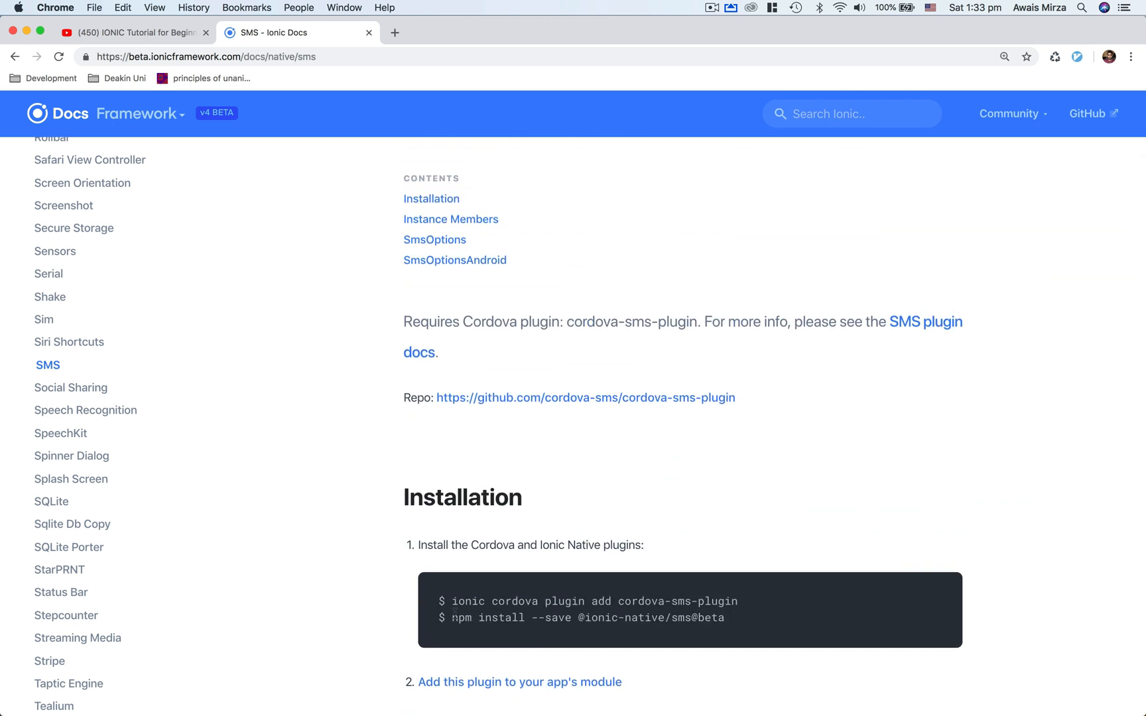
triple_click(594, 600)
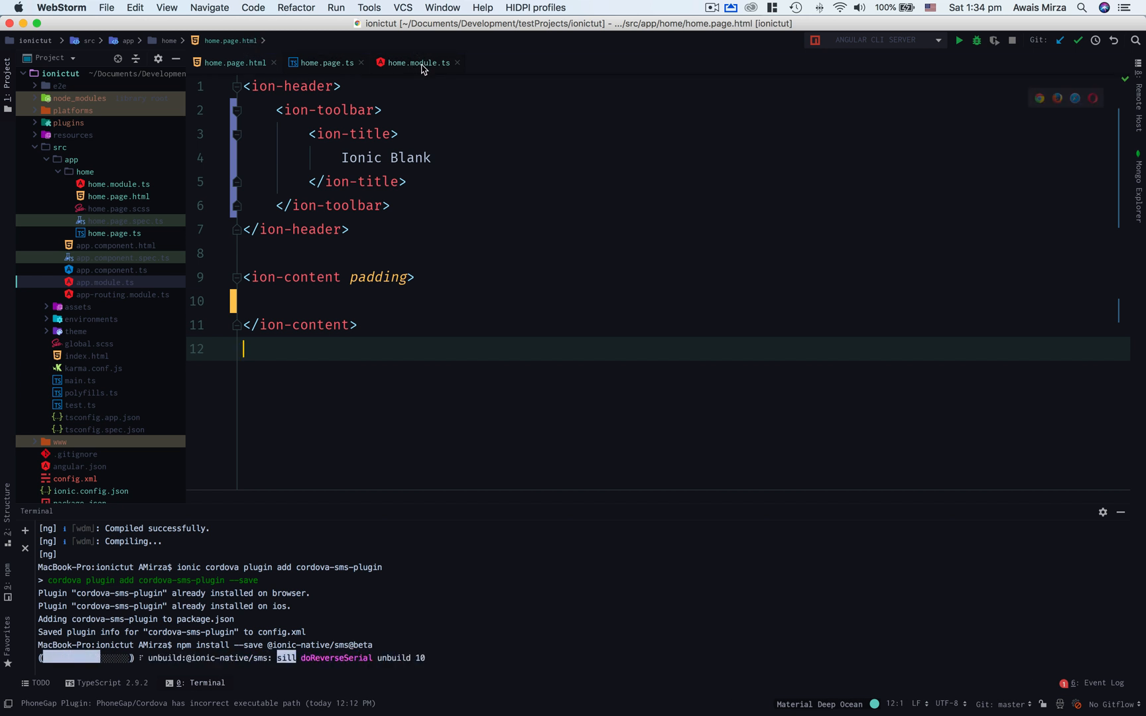
click(417, 62)
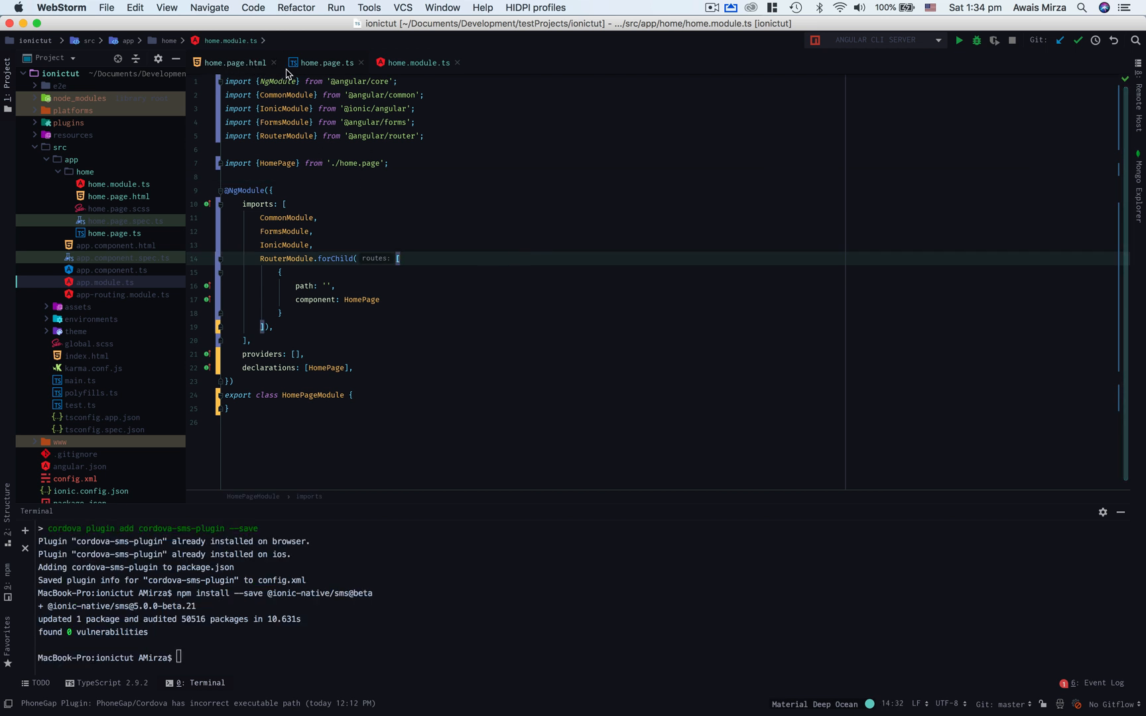
mouse_move(395, 141)
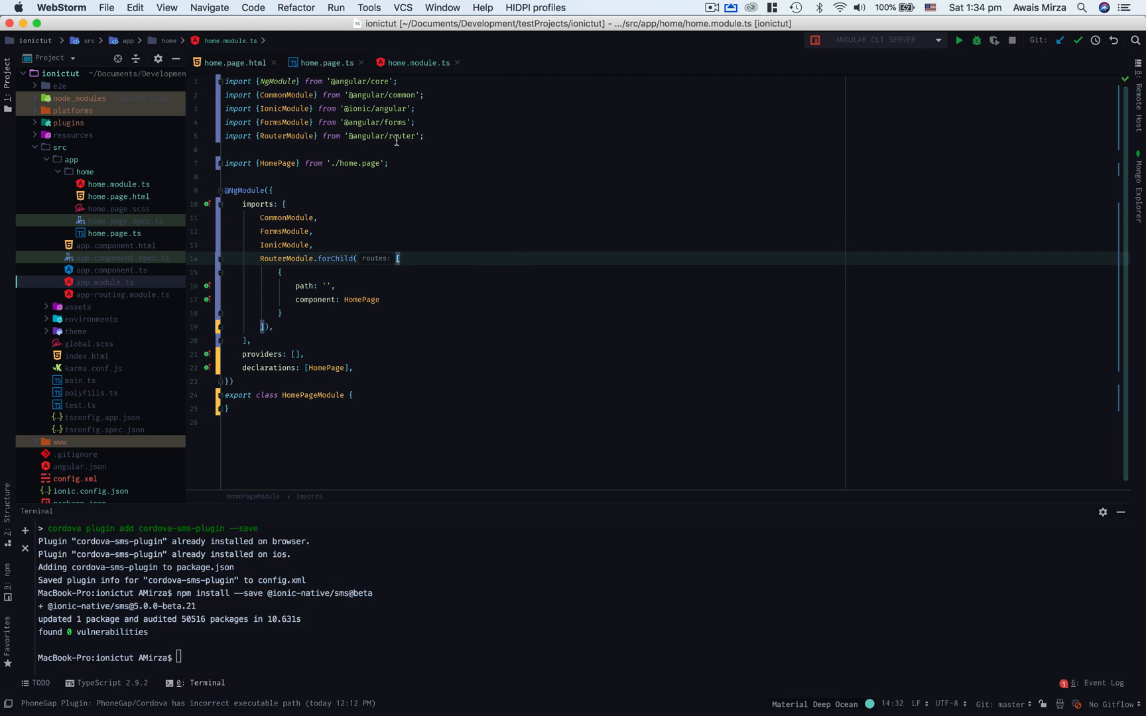
mouse_move(345, 213)
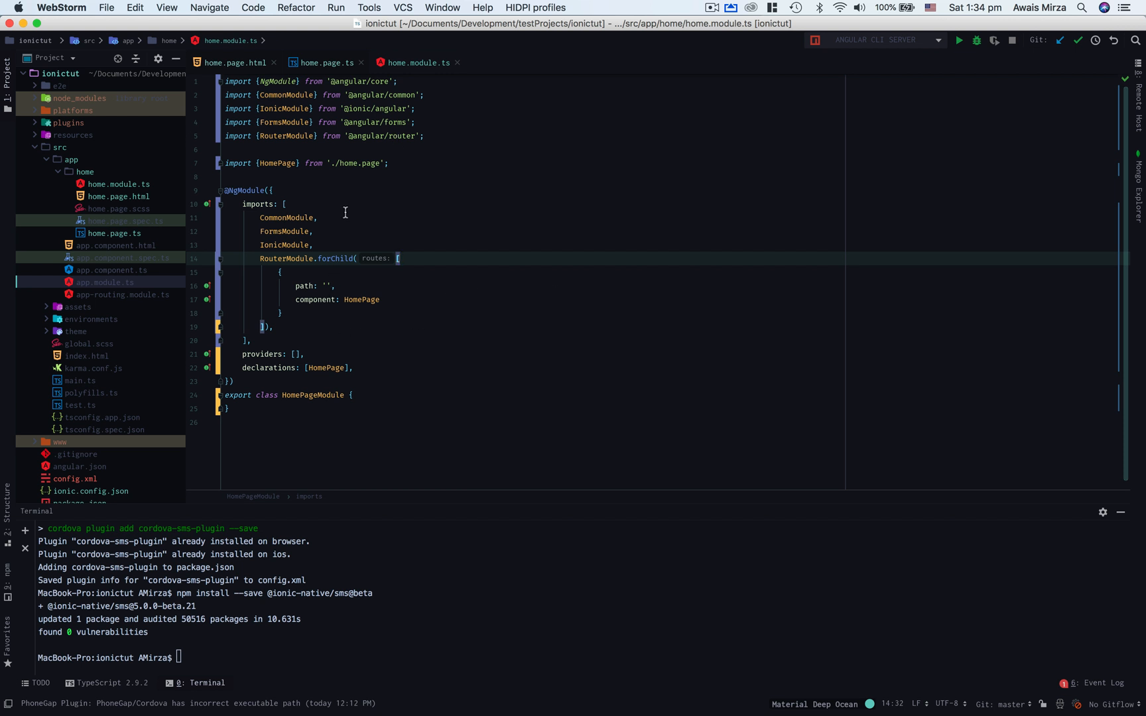
click(384, 177)
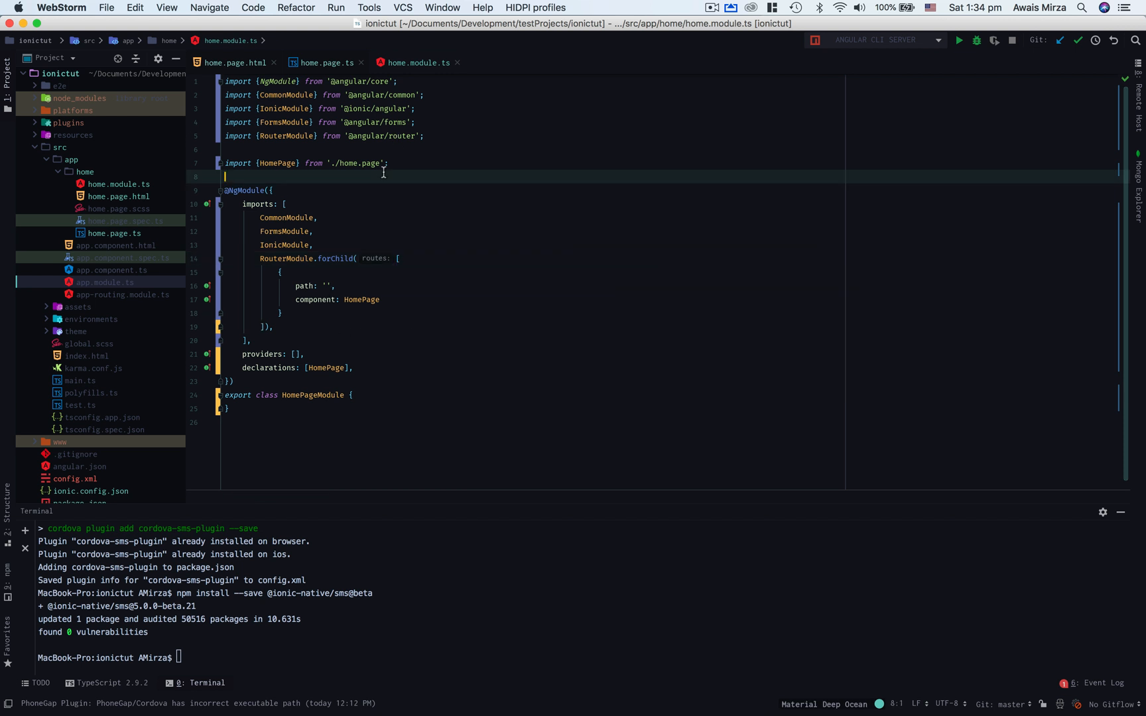
text(import)
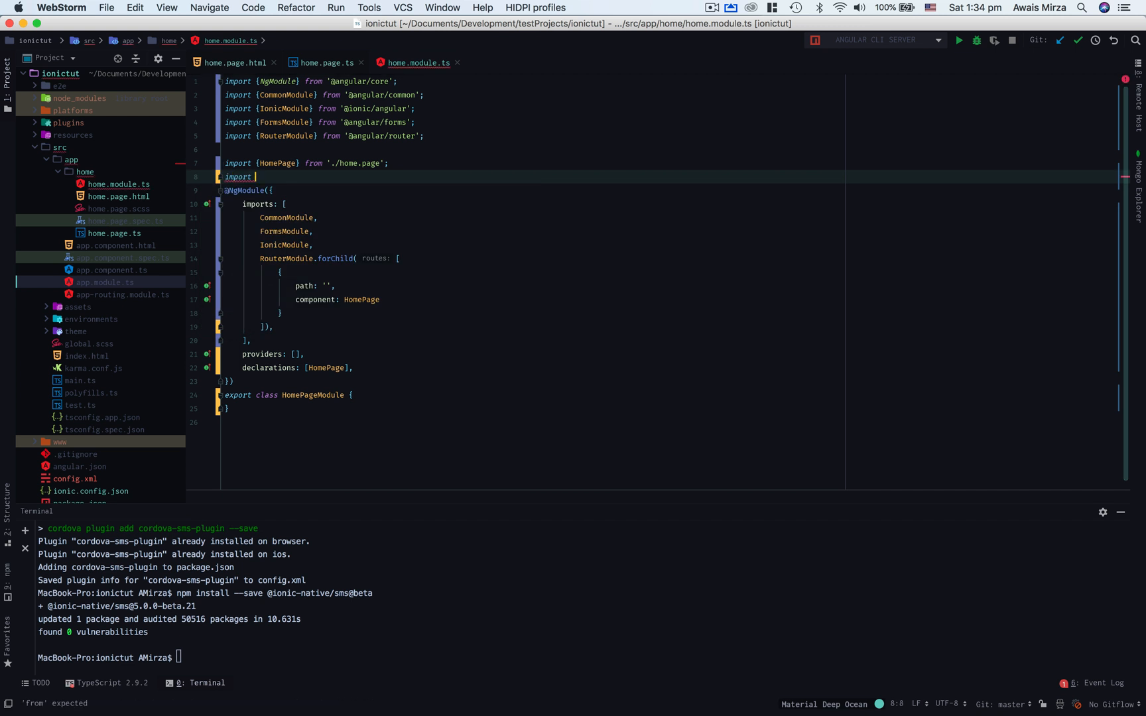
text({SMS} from '@ionic-native/sms';)
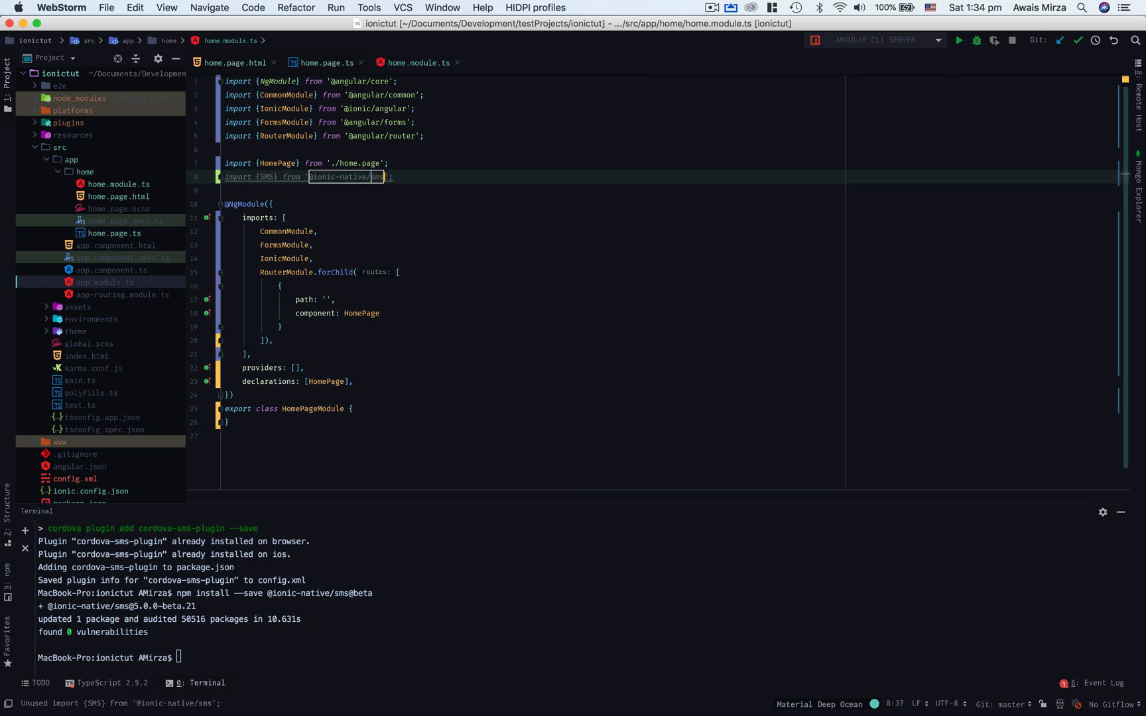
text(/ngx)
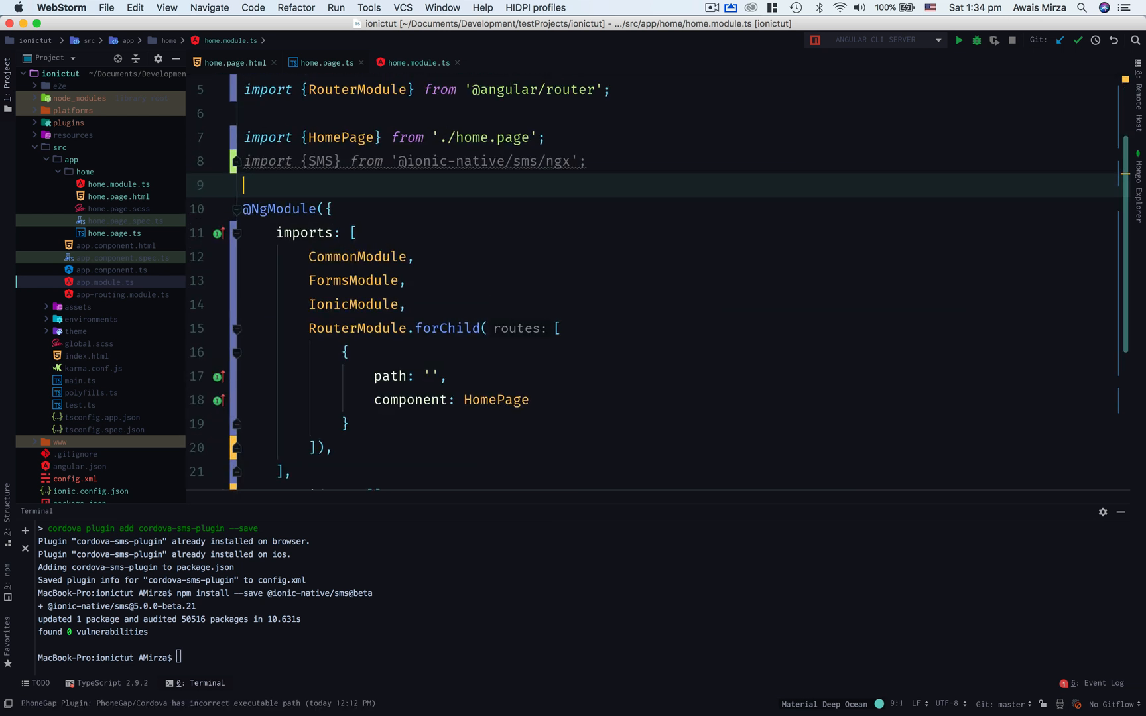
scroll(down, 3)
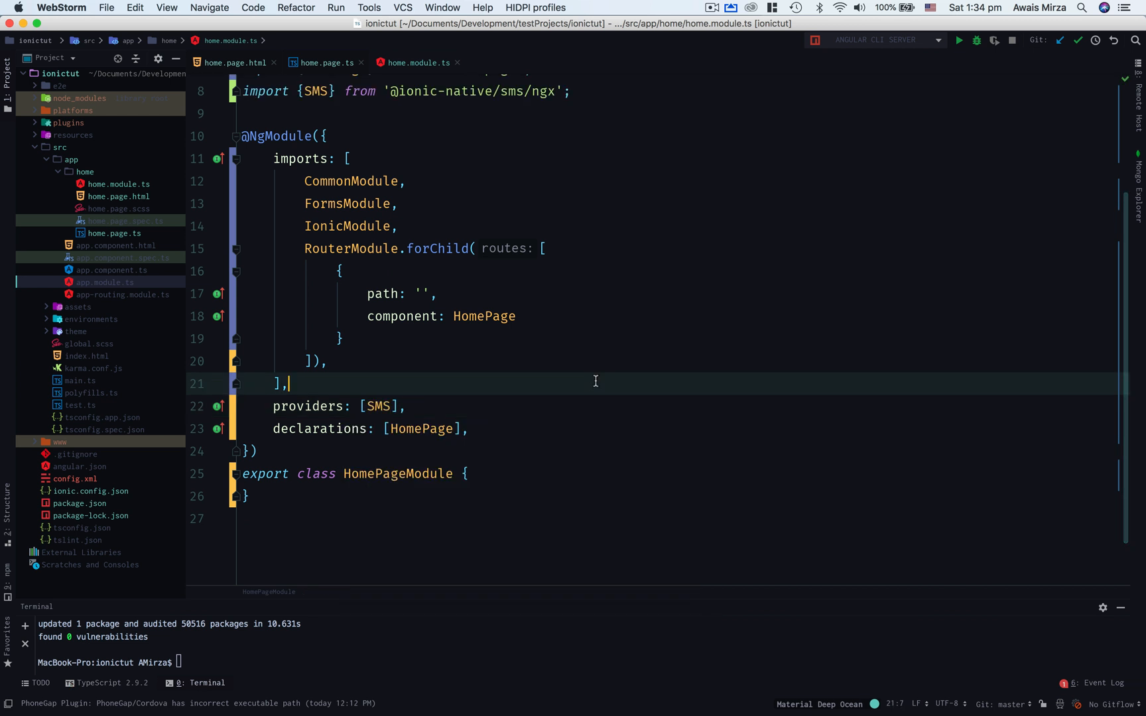
click(229, 63)
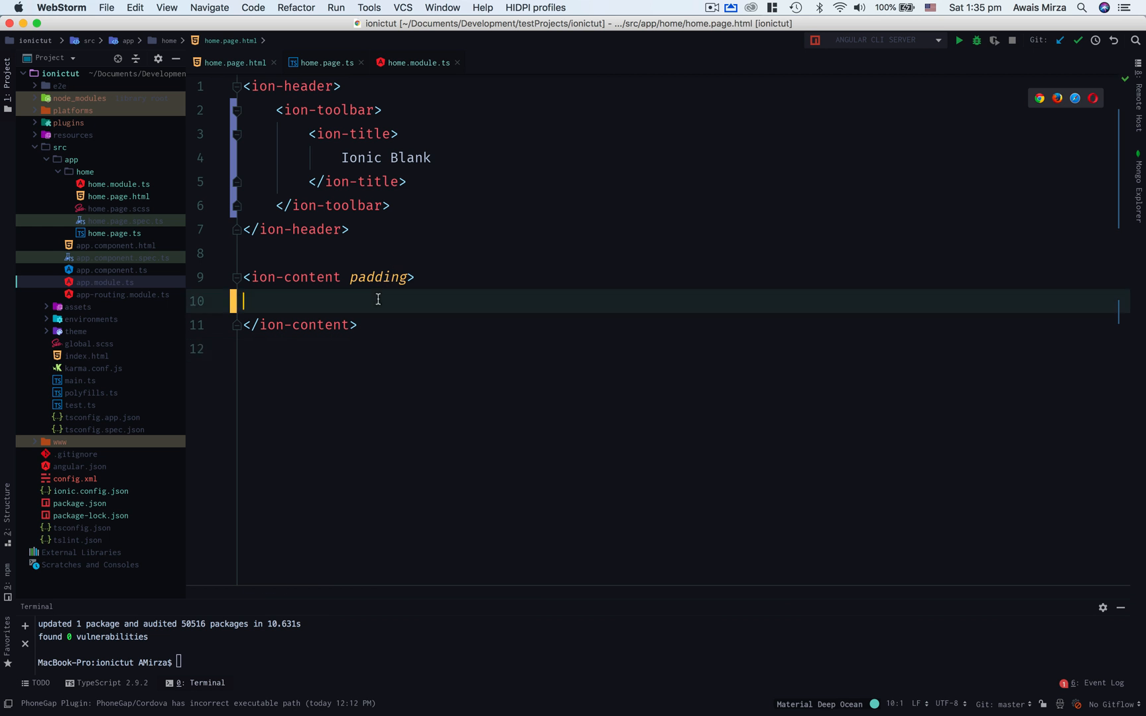
- Add a 'Send SMS' ion-button with (click)="sendSMS()" inside ion-content
text(<ion-button></ion-button>)
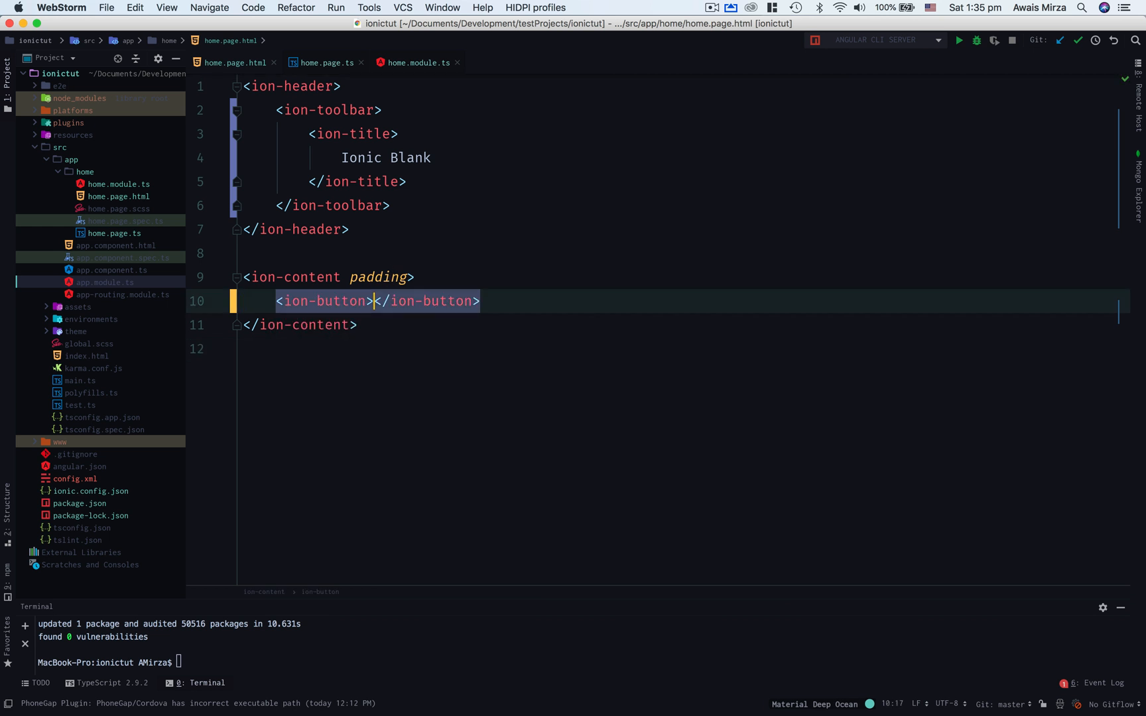
text(Send Sh)
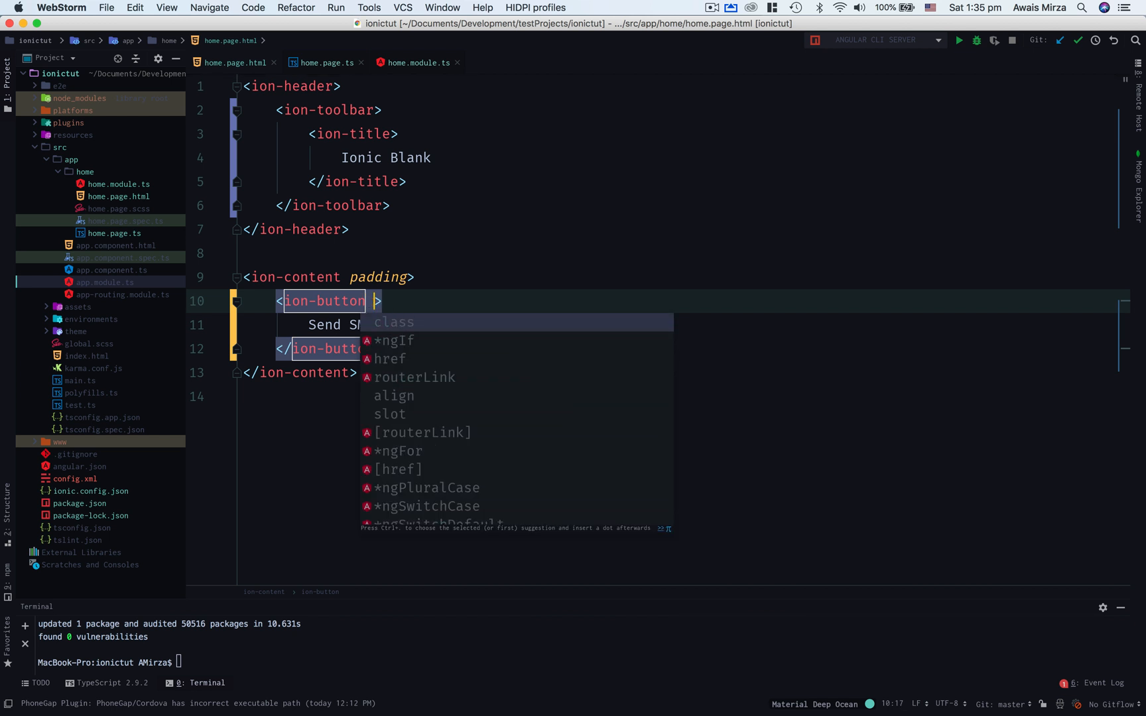
text((clicK)="sendSMS")
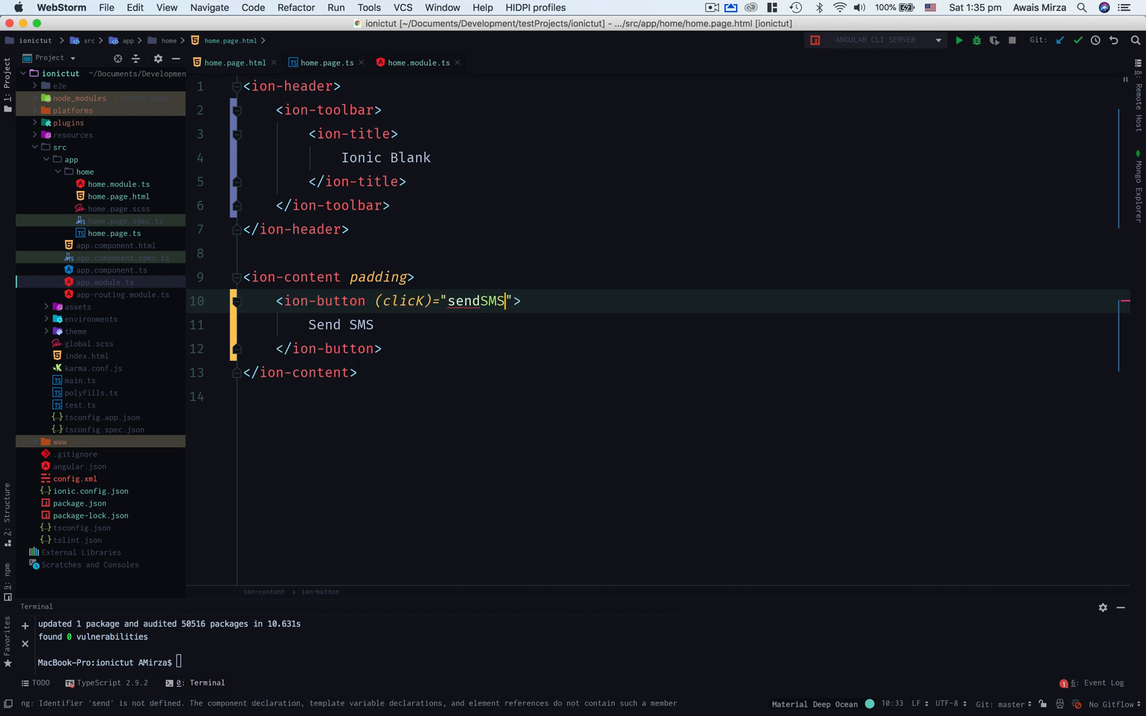
text(())
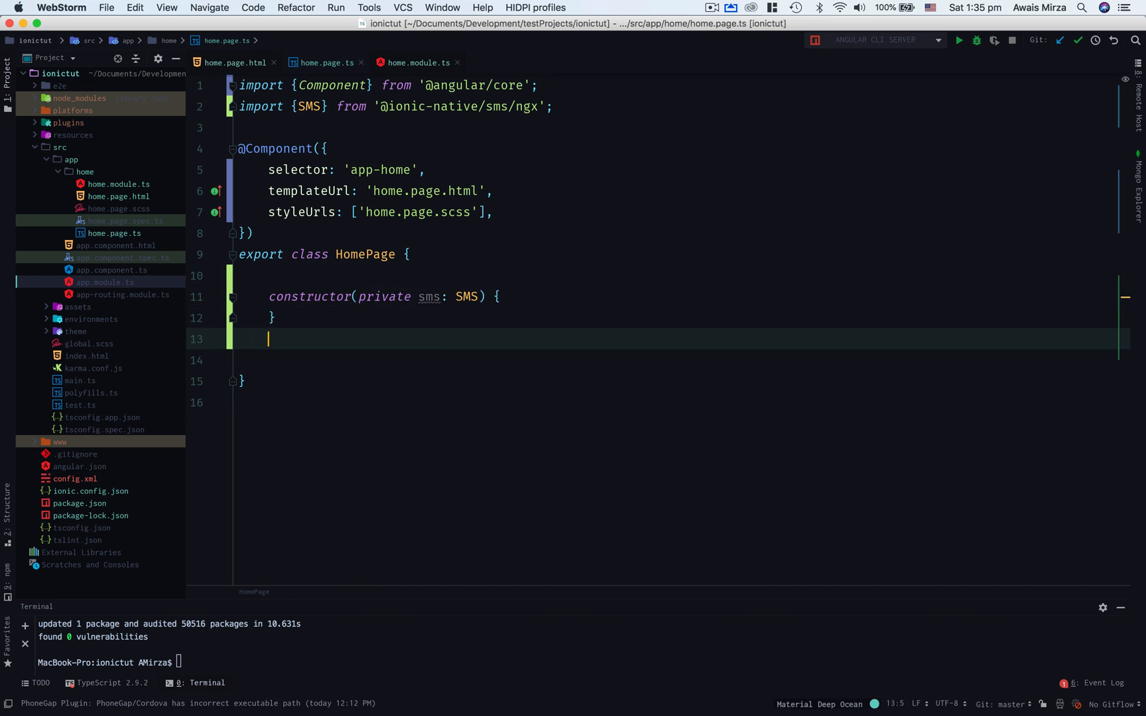
- Write sendSMS() { this.sms.send(number, 'message'); } below the HomePage constructor
text(sen)
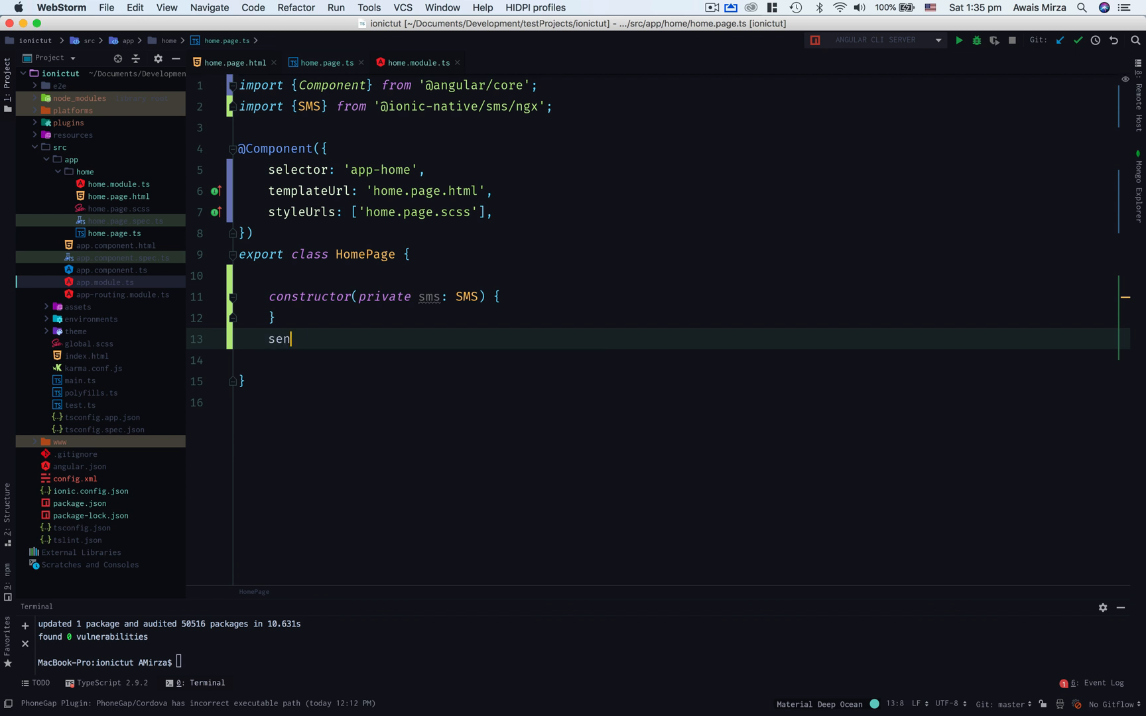
text(dSMS()
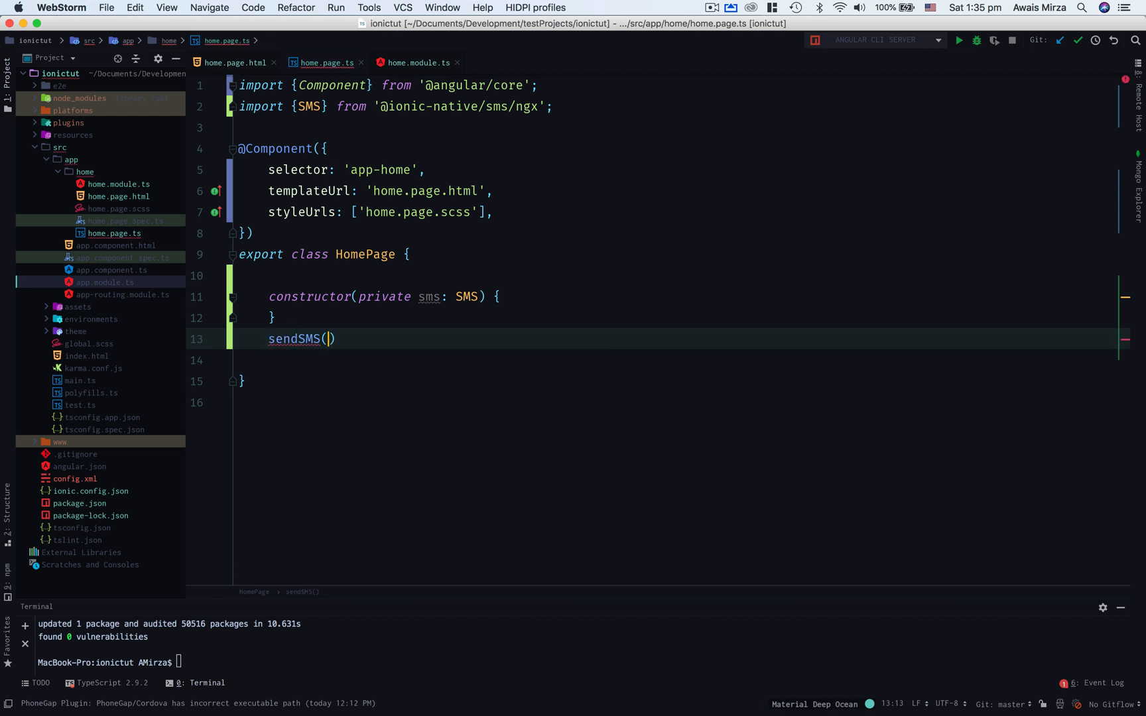
text(()
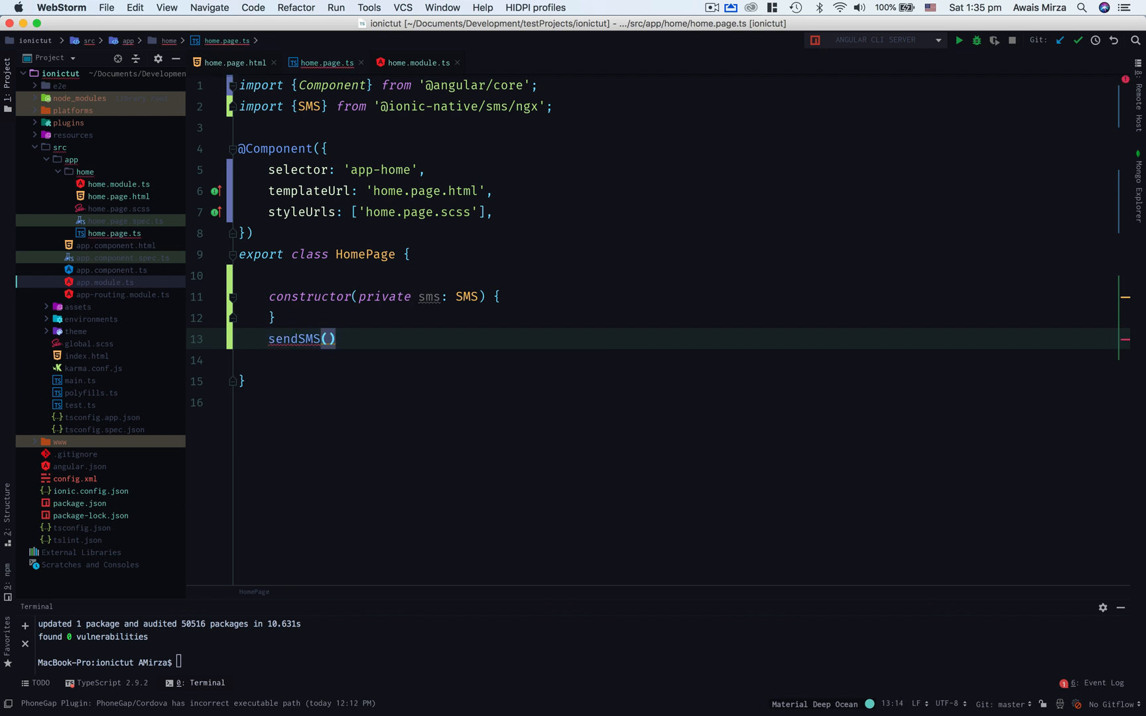
text({)
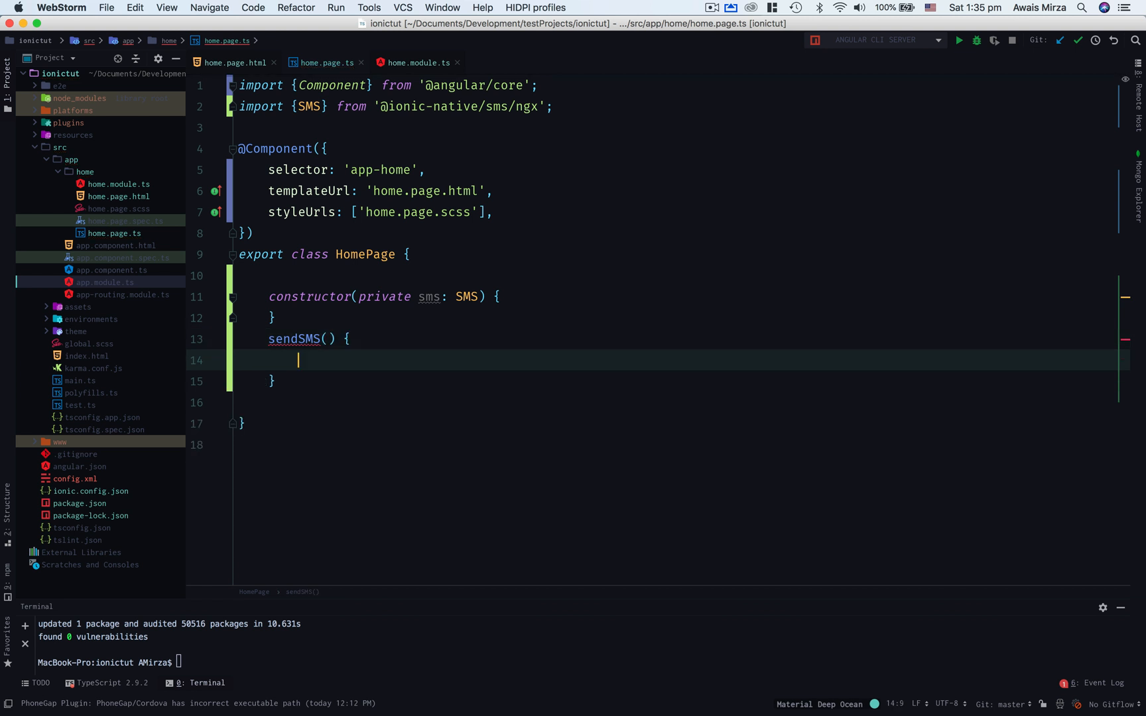
text(this.sms)
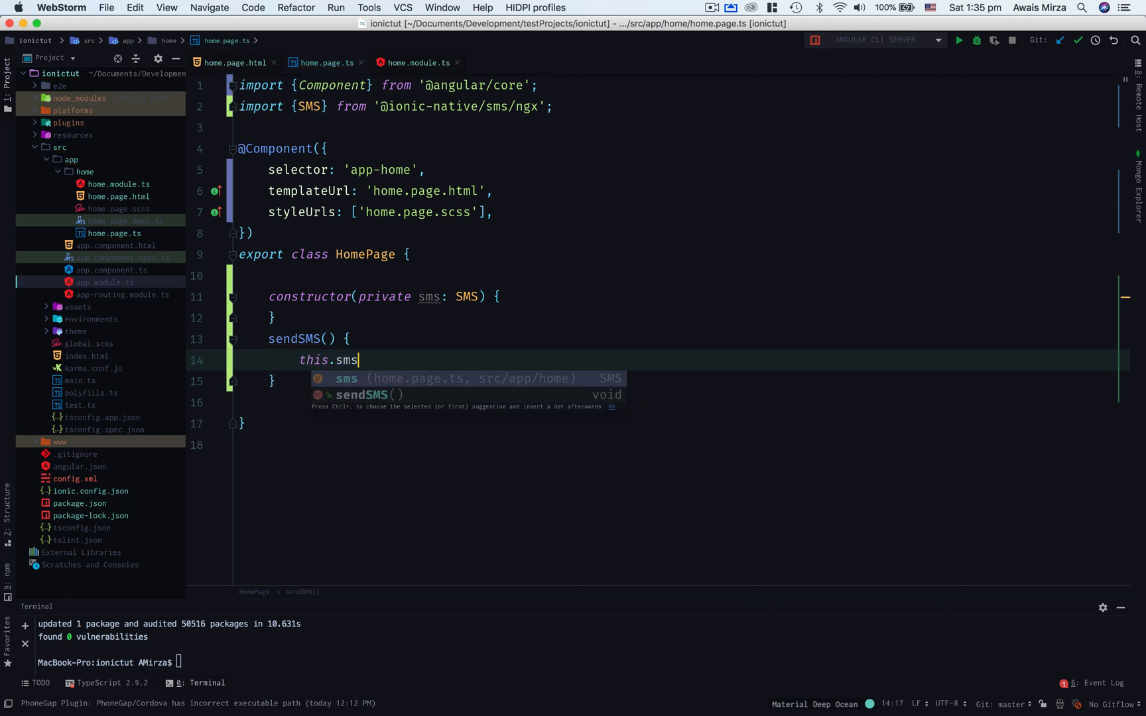
text(.send())
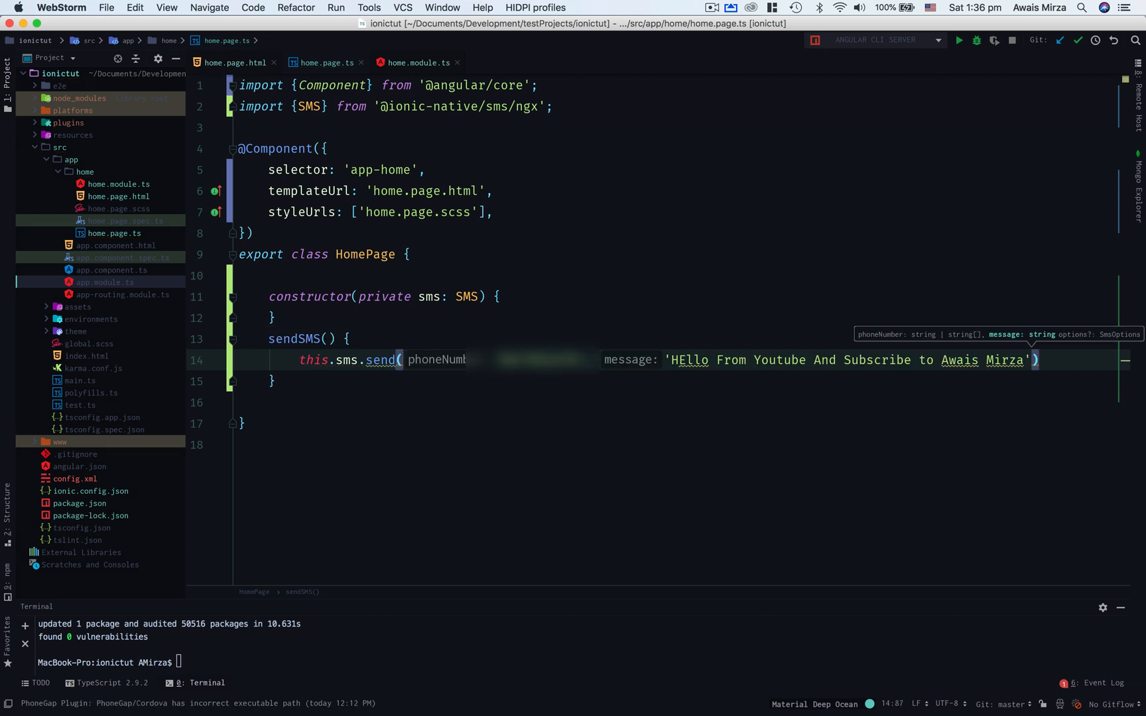
text(;)
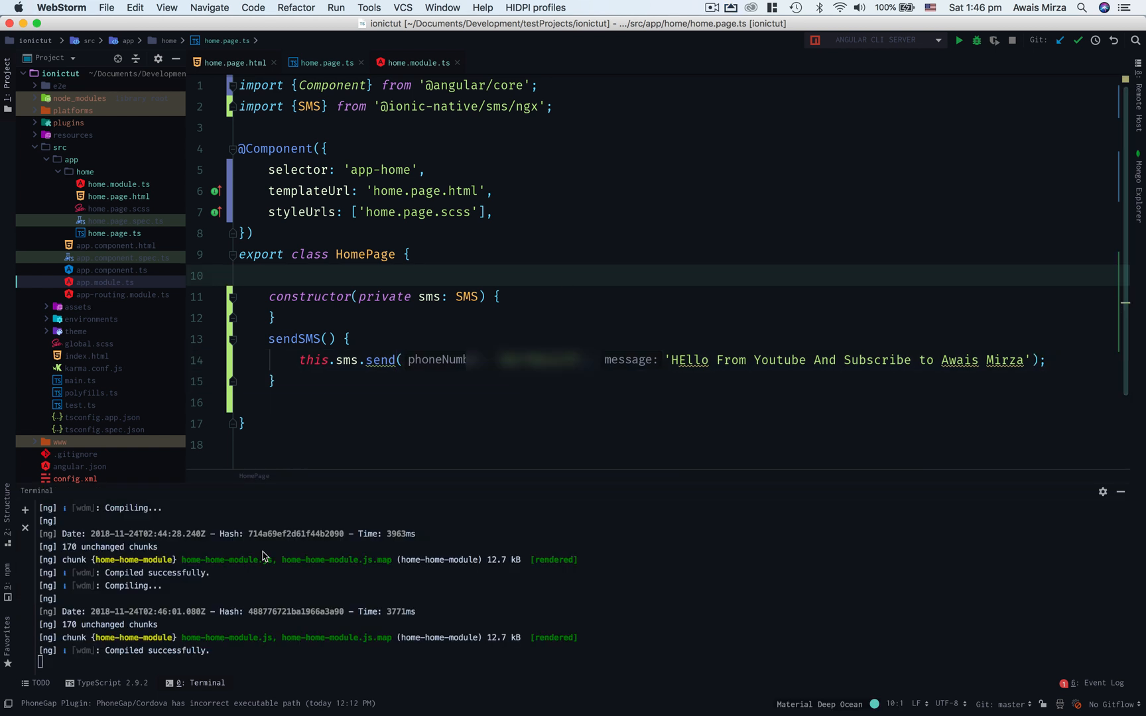
- Tap the app's send sms button to open a prefilled New iMessage
scroll(down, 3)
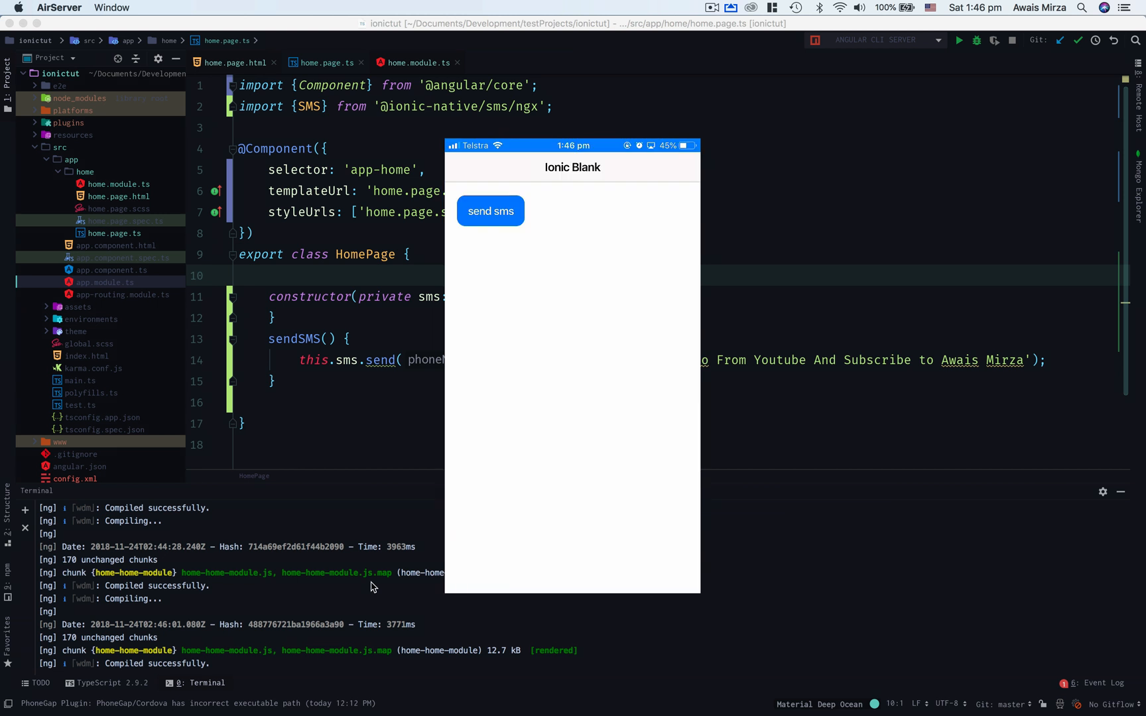
click(490, 210)
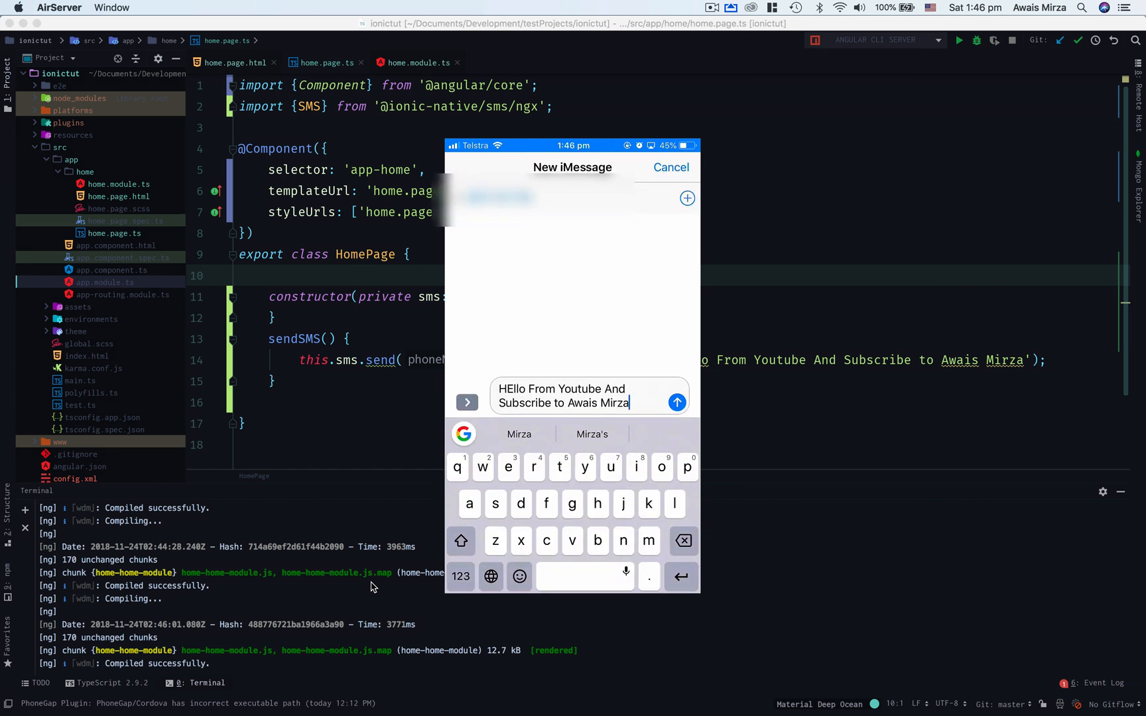